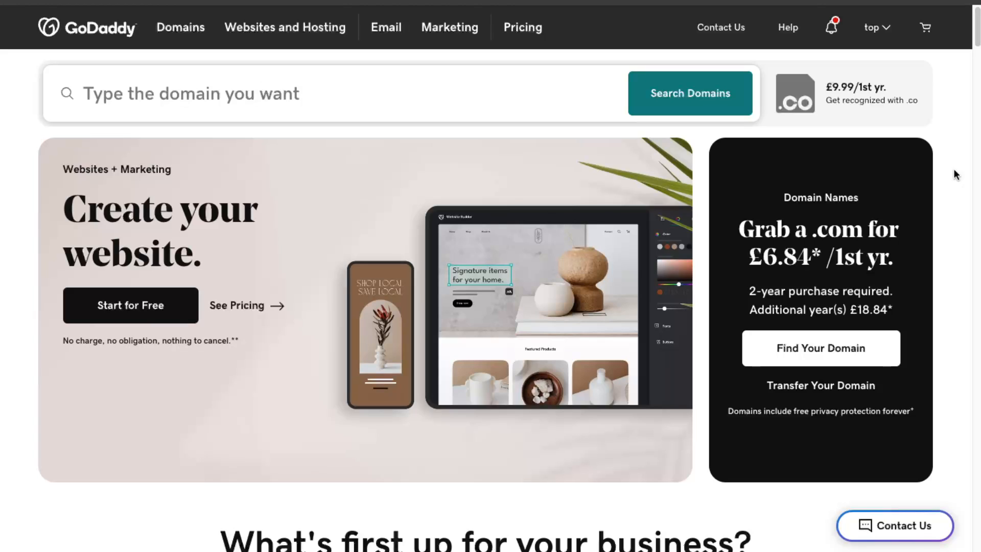
pyautogui.moveTo(956, 153)
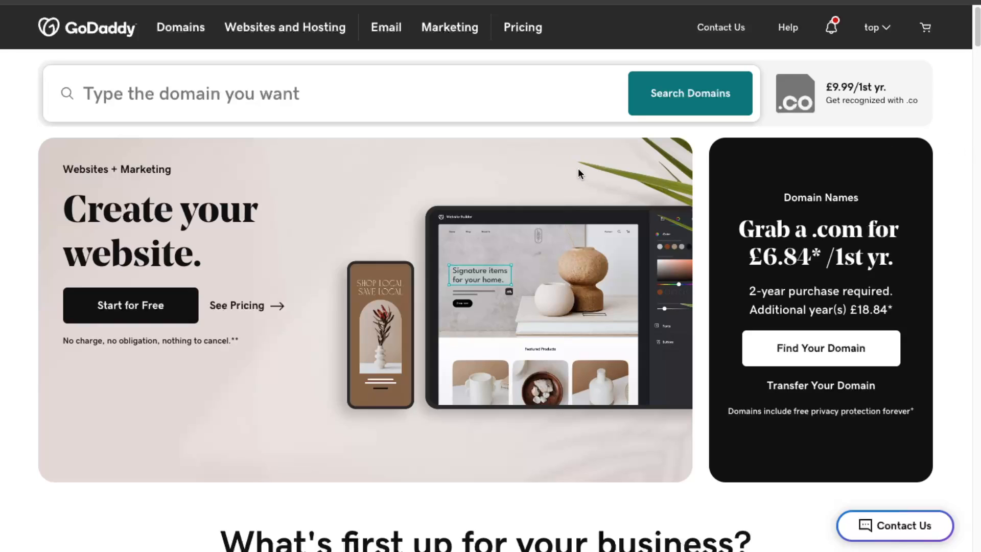
# Go from the GoDaddy homepage to the domain Auctions marketplace
pyautogui.click(875, 27)
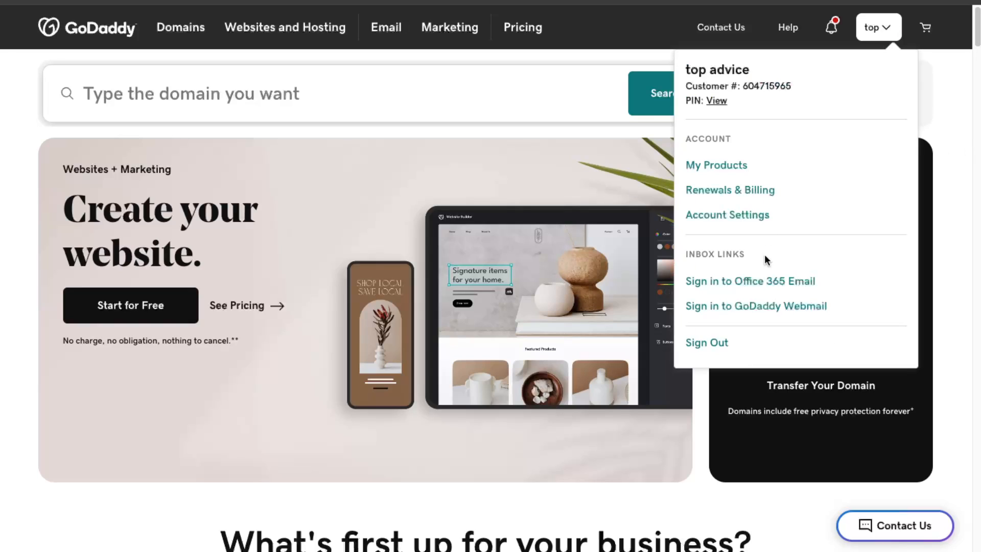
pyautogui.click(344, 94)
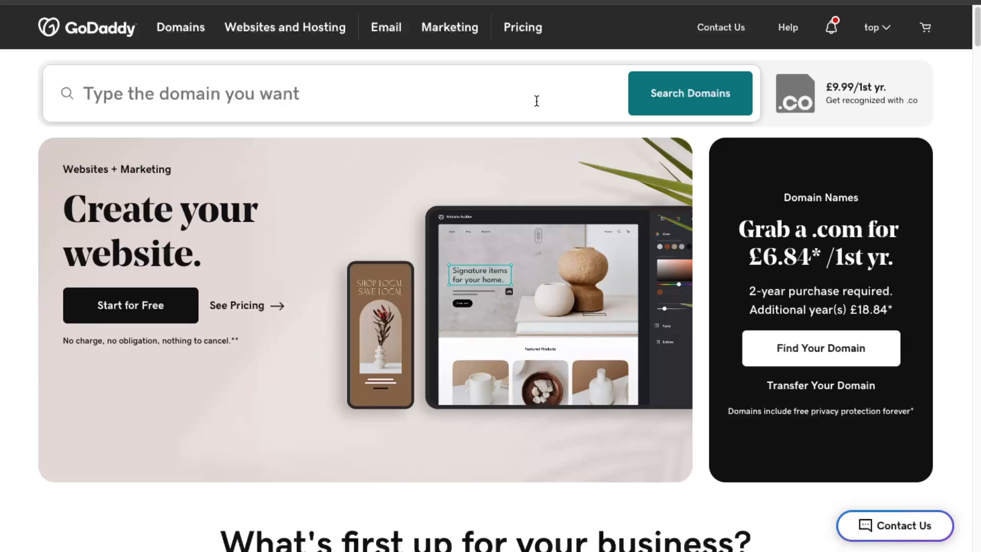
pyautogui.moveTo(632, 334)
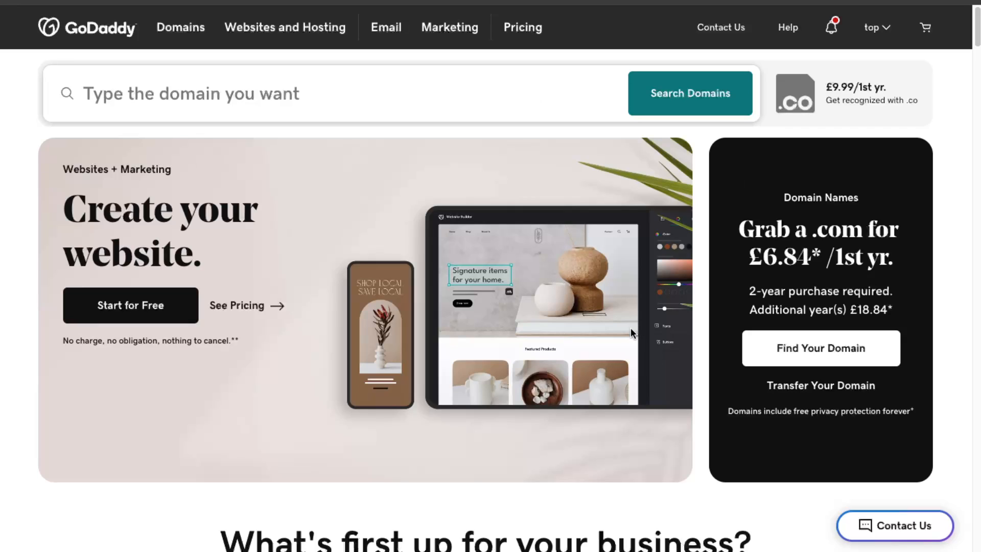
pyautogui.click(180, 28)
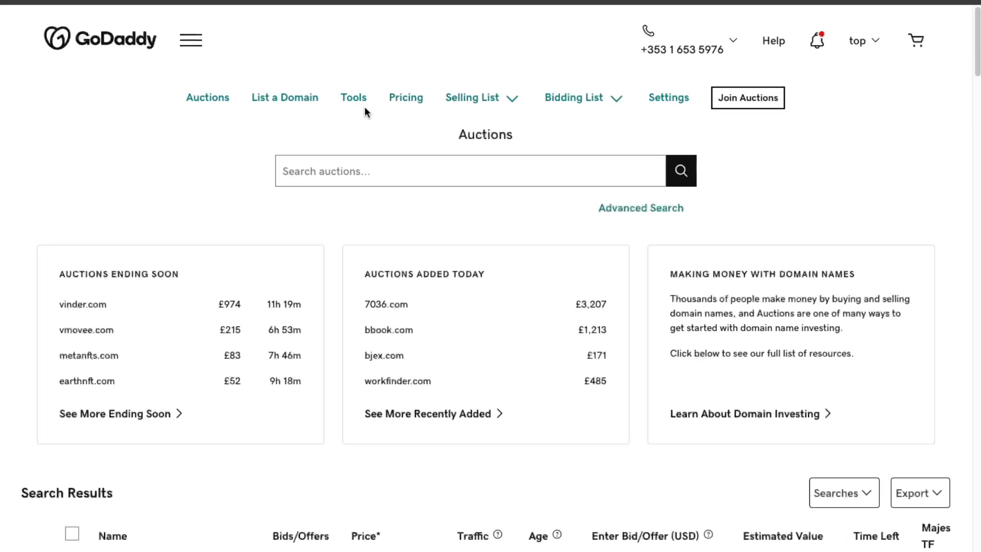
pyautogui.moveTo(555, 219)
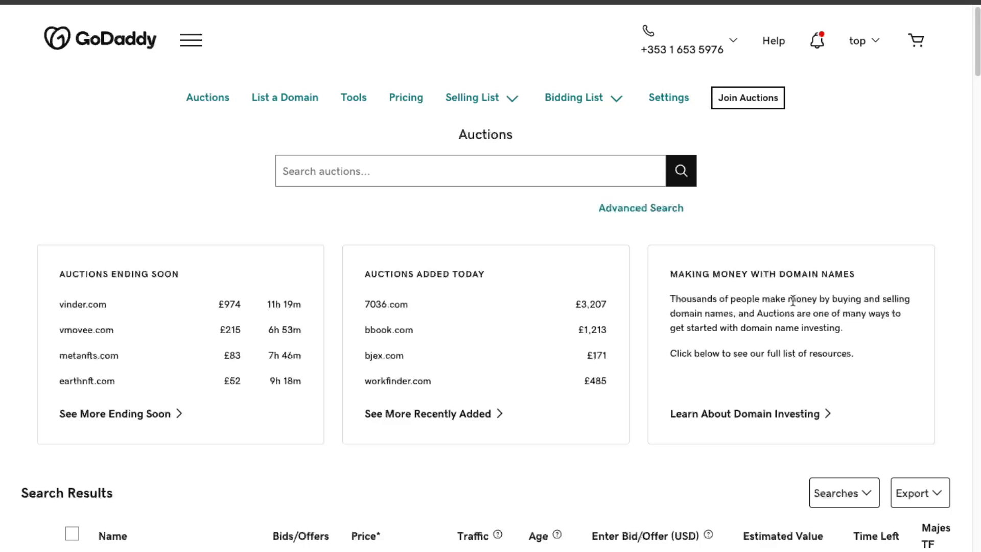
# Browse the ending-soon, added-today and Search Results auction listings
pyautogui.scroll(-3)
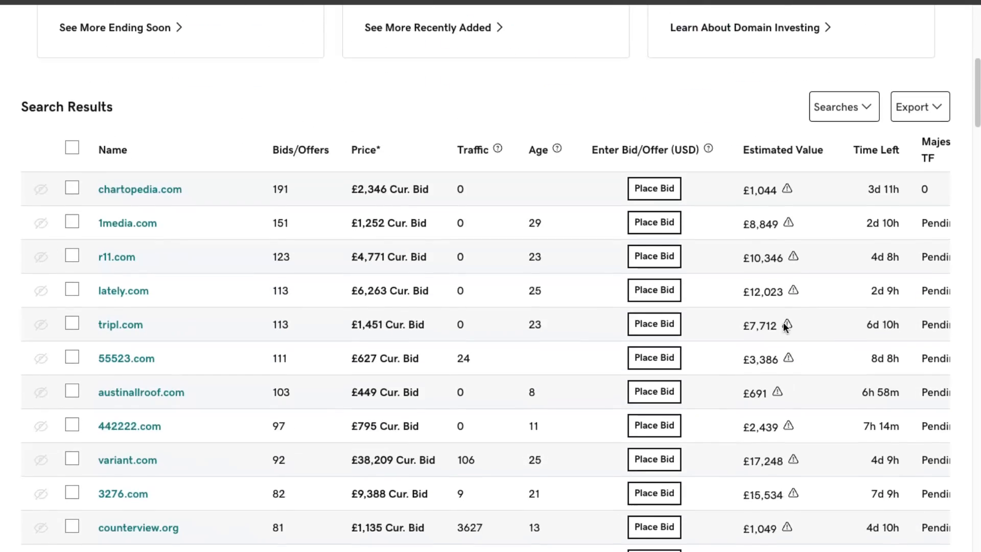
pyautogui.scroll(-3)
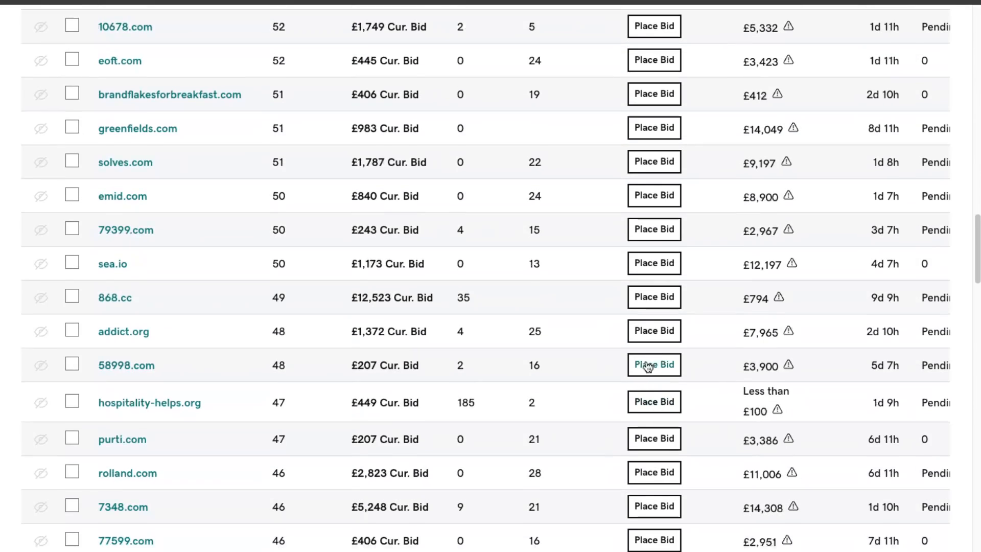
pyautogui.scroll(3)
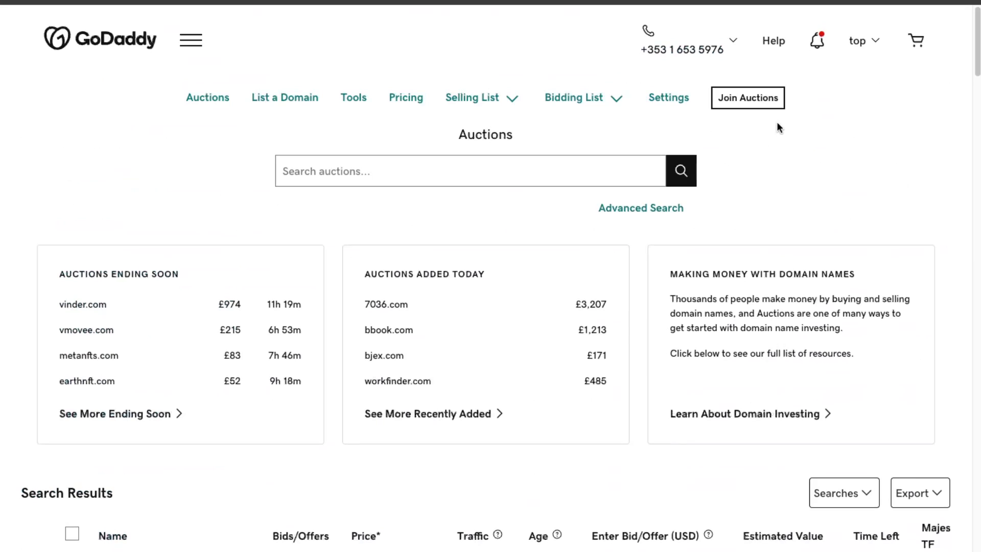
pyautogui.scroll(-3)
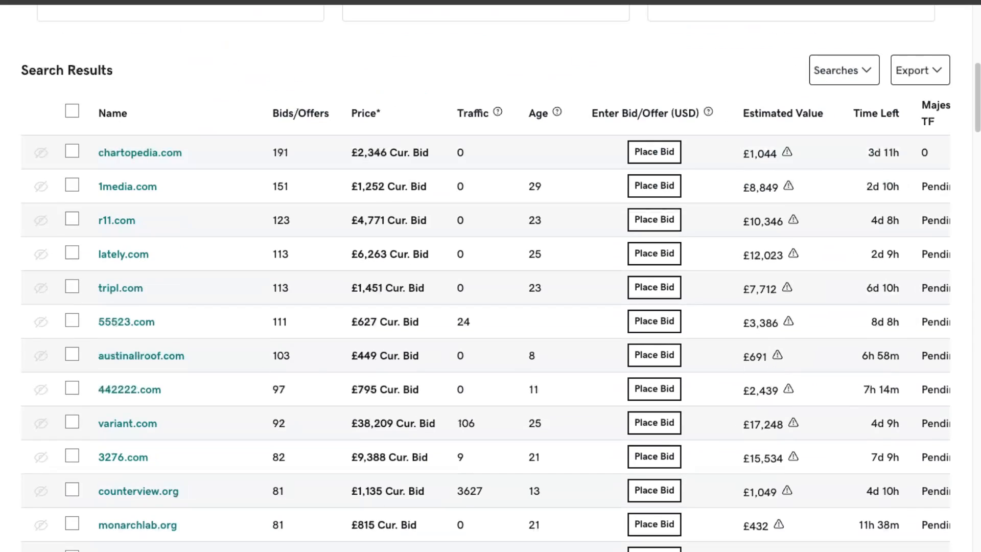
pyautogui.moveTo(742, 293)
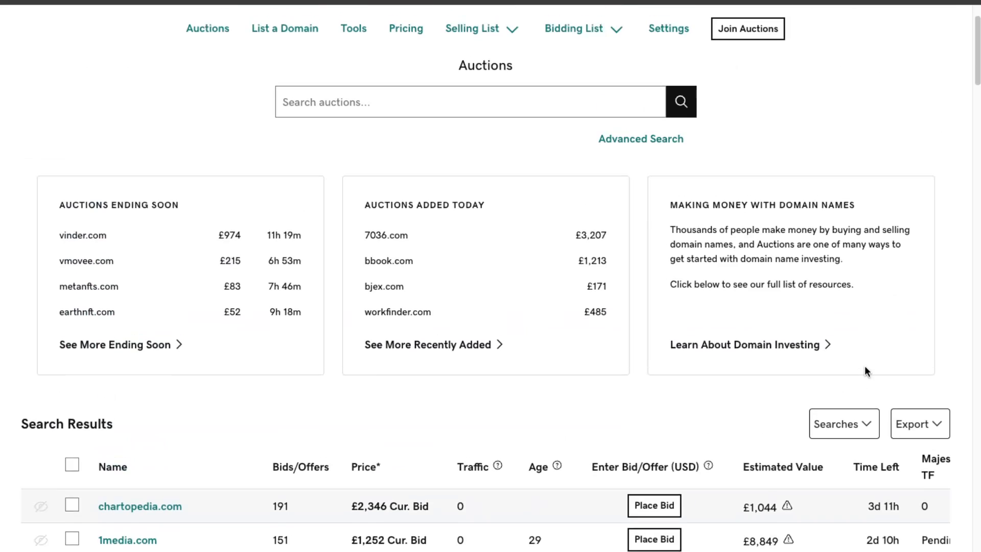
pyautogui.scroll(-3)
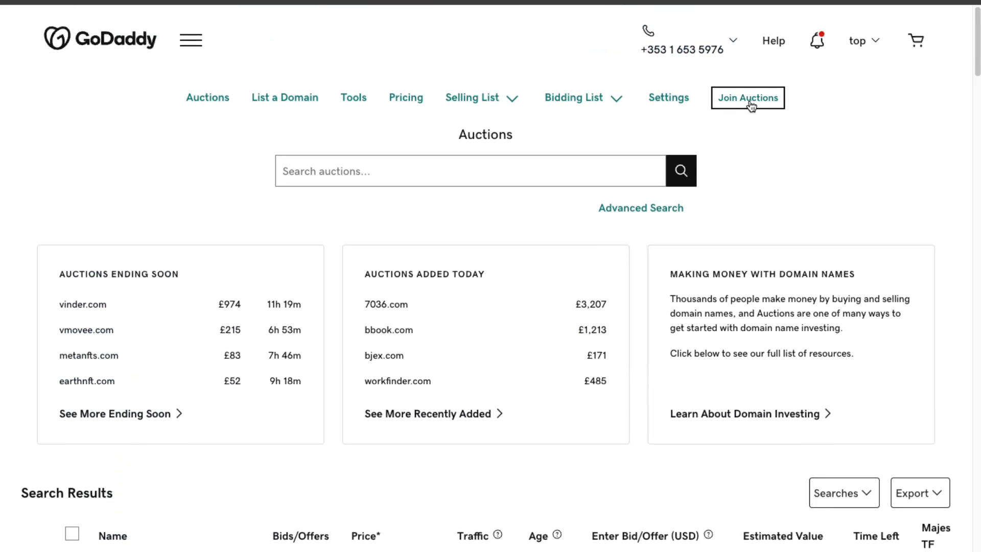
pyautogui.moveTo(584, 103)
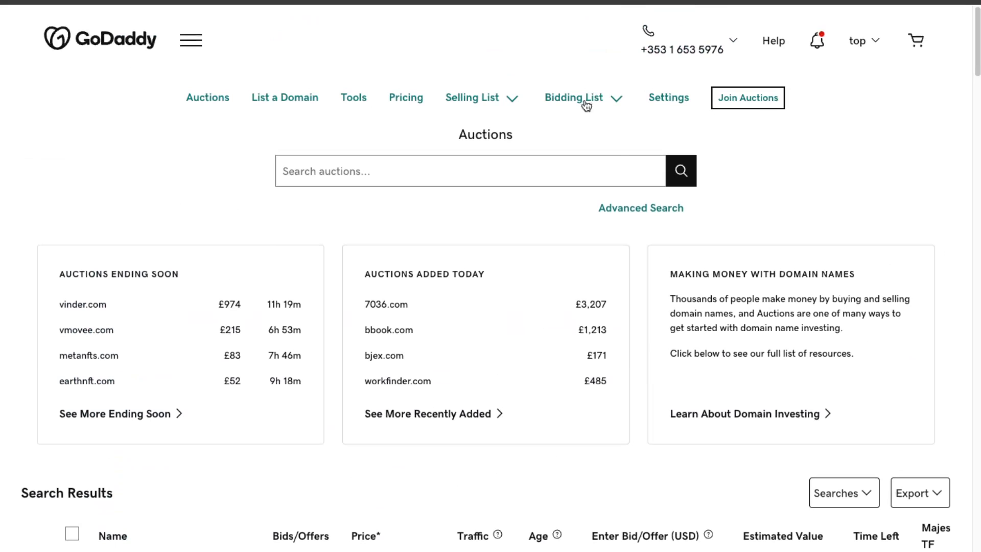
pyautogui.moveTo(285, 98)
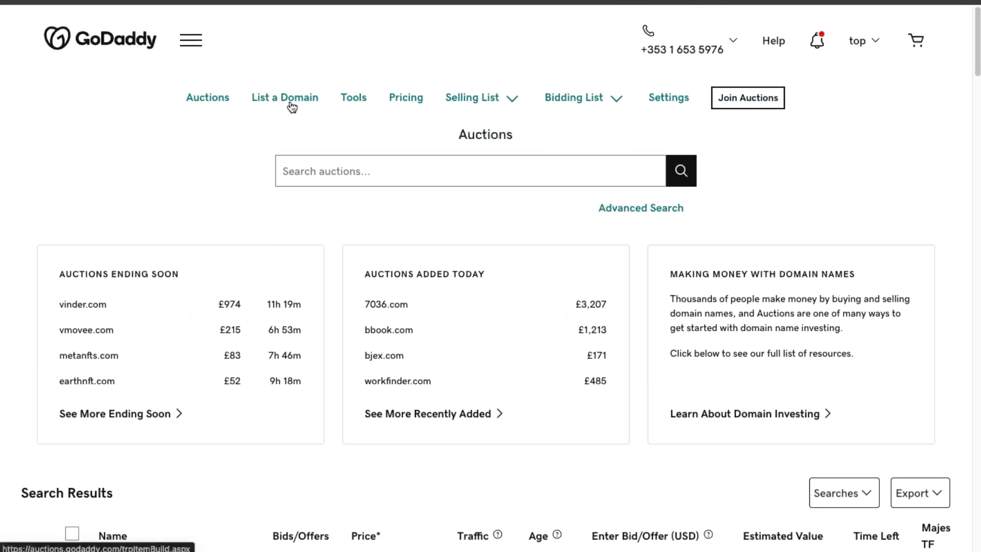
pyautogui.moveTo(290, 103)
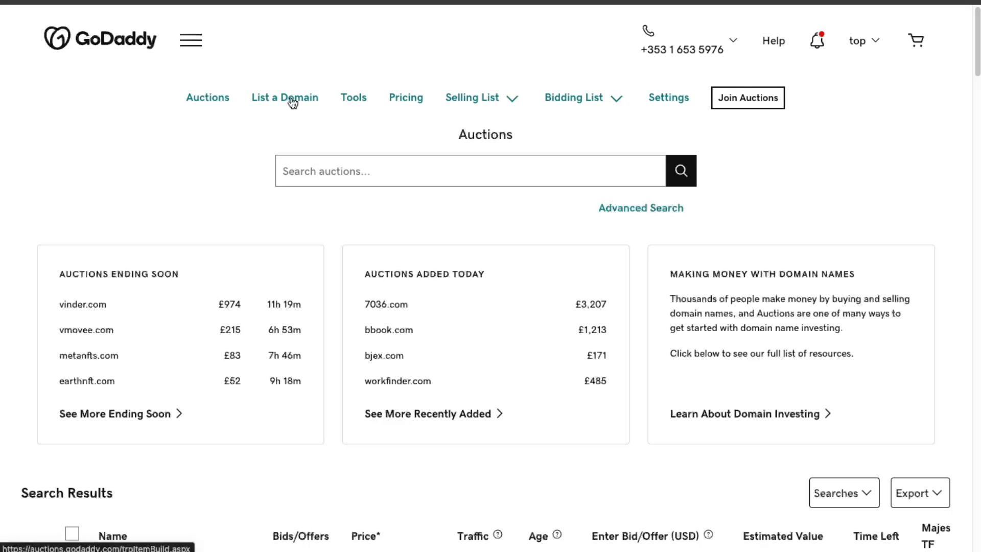
# Open List a Domain, check the membership plan lengths, and view the lower form sections
pyautogui.click(285, 98)
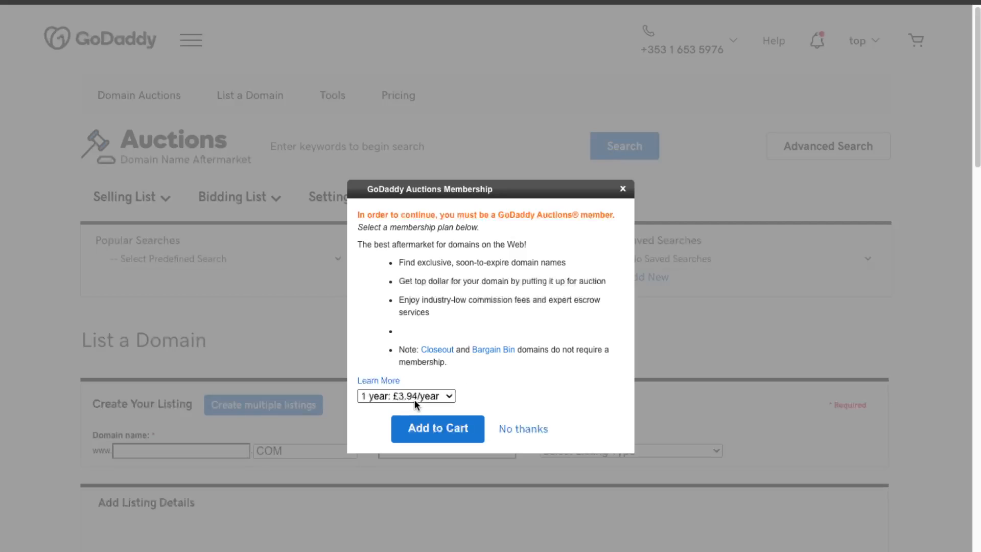
pyautogui.click(522, 428)
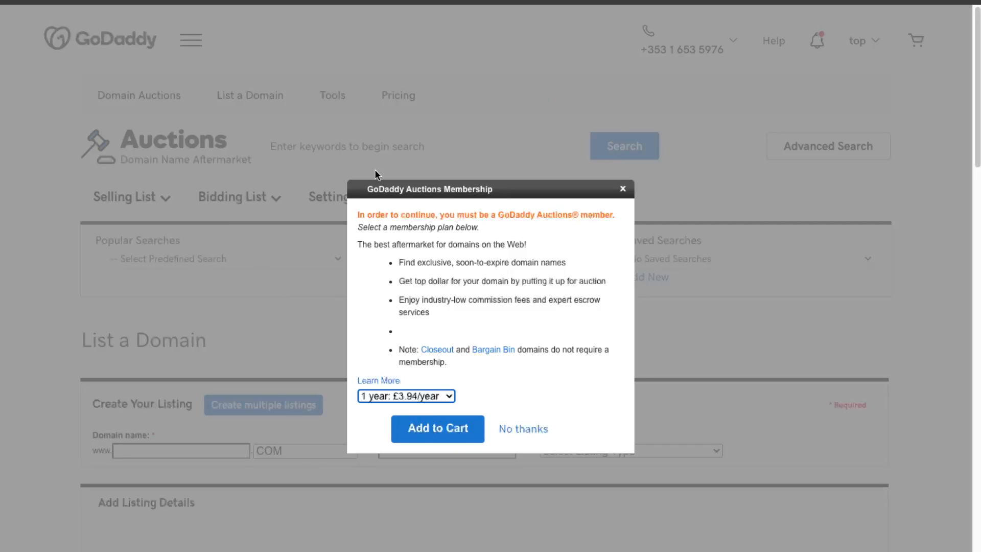
pyautogui.moveTo(82, 250)
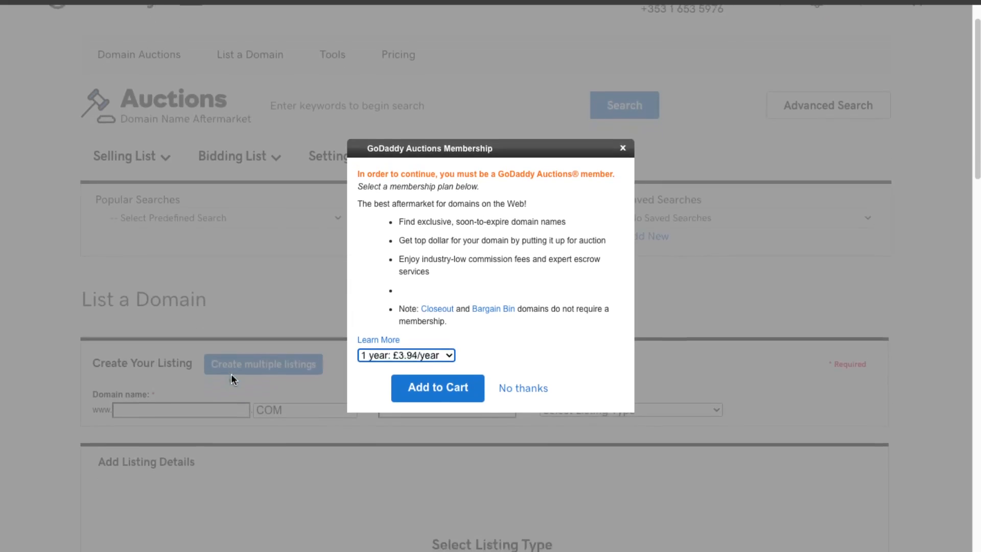
pyautogui.scroll(-3)
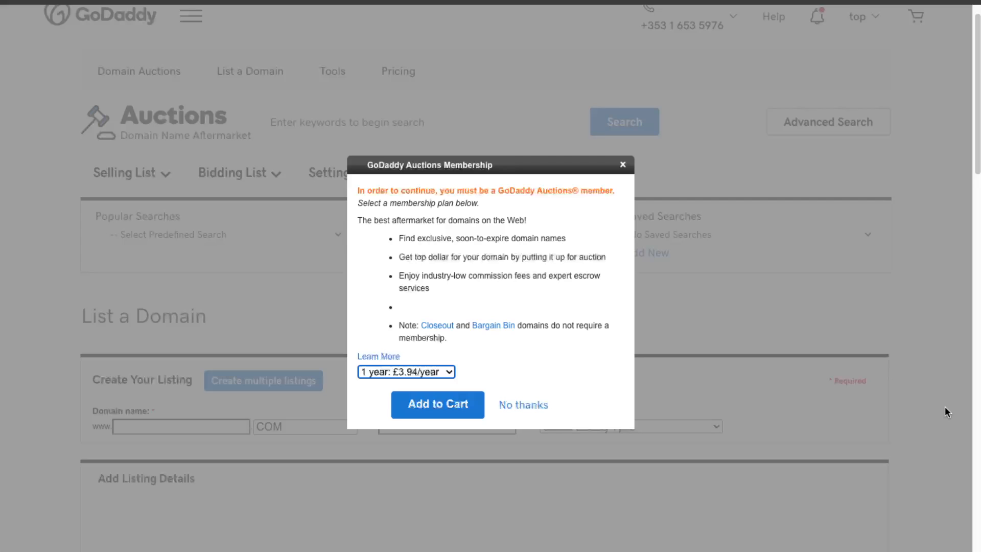
pyautogui.click(522, 404)
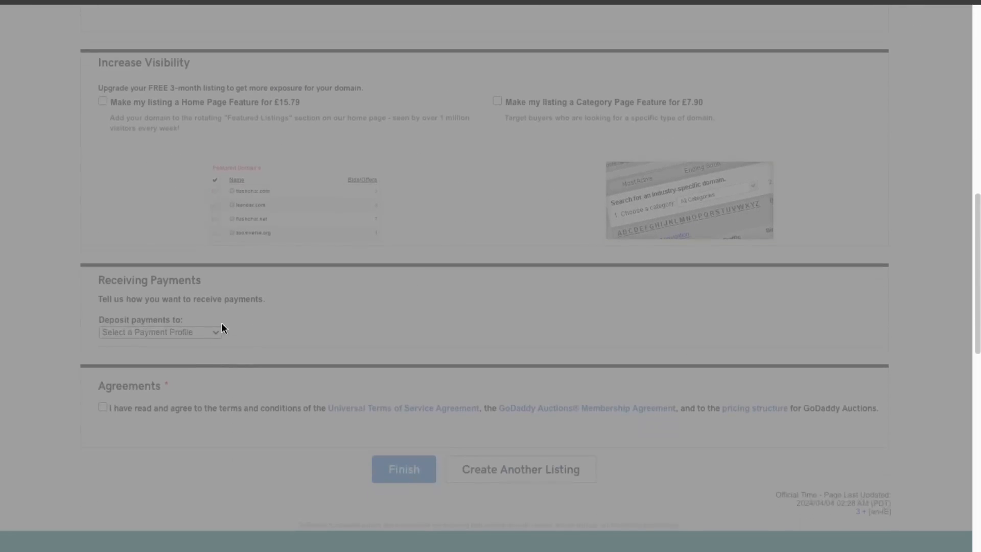
pyautogui.moveTo(242, 320)
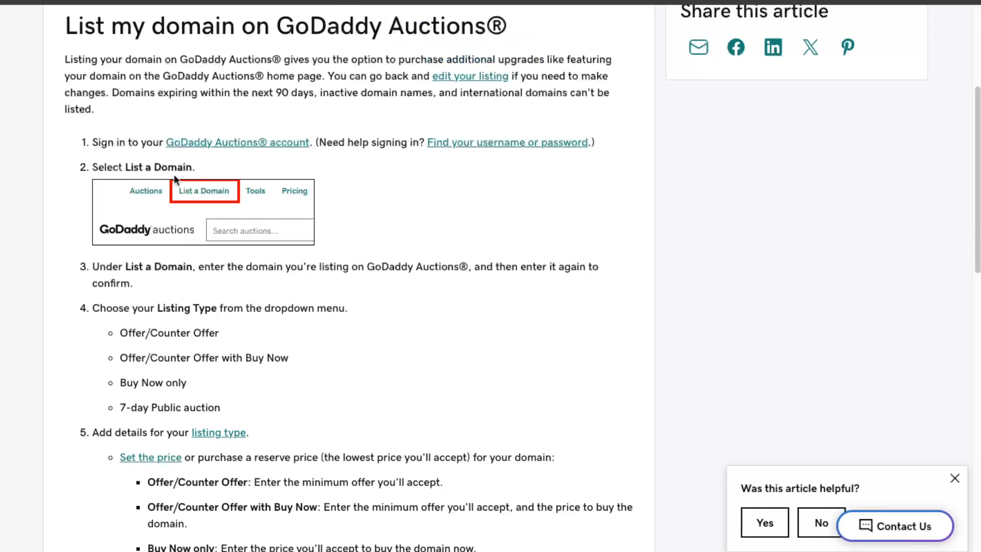
pyautogui.moveTo(224, 277)
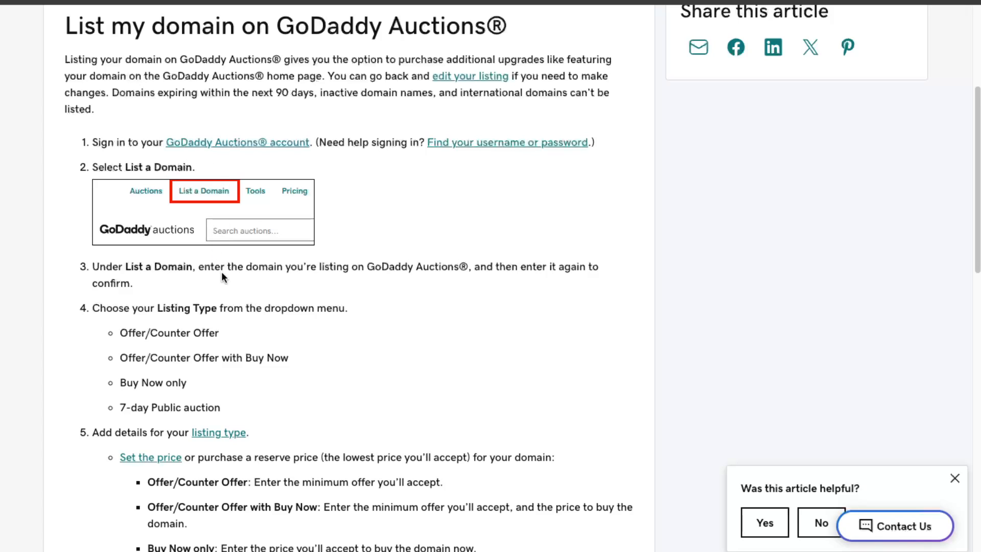
# Read the 'List my domain on GoDaddy Auctions®' steps down to the Finish step
pyautogui.scroll(-3)
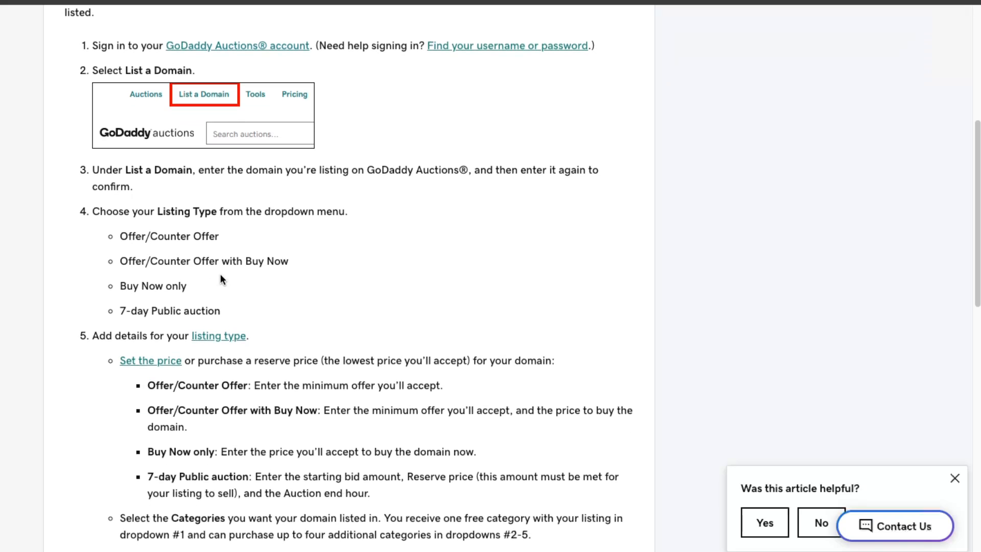
pyautogui.moveTo(195, 204)
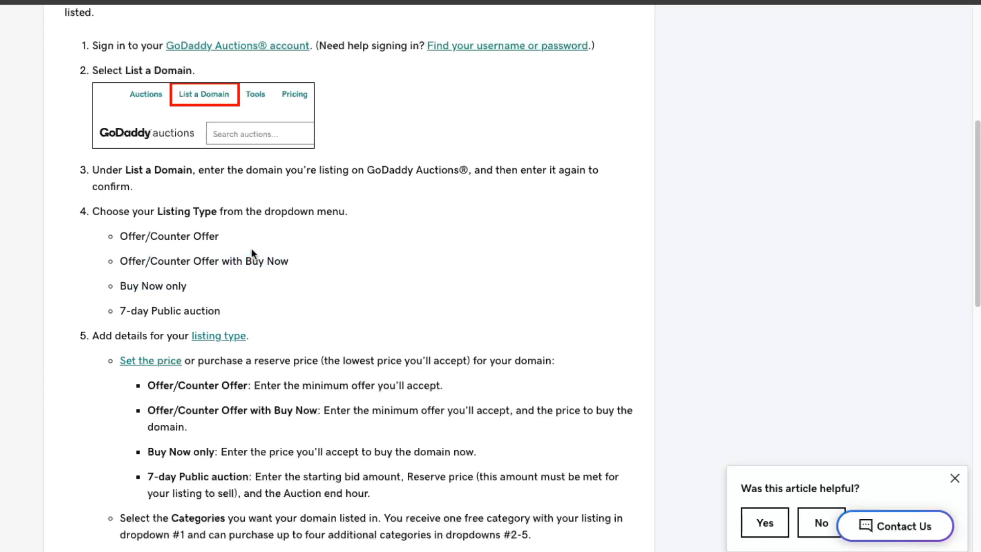
pyautogui.moveTo(282, 312)
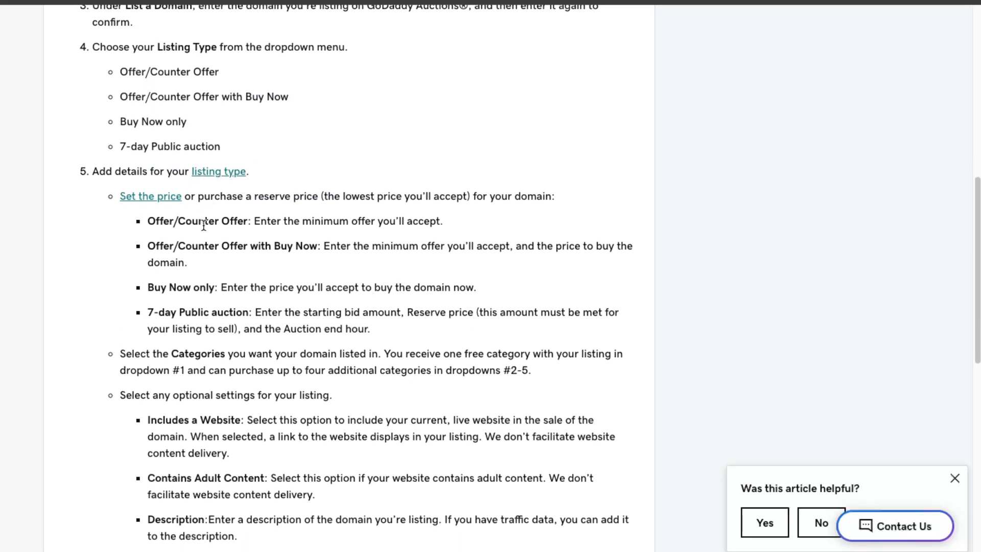
pyautogui.scroll(-3)
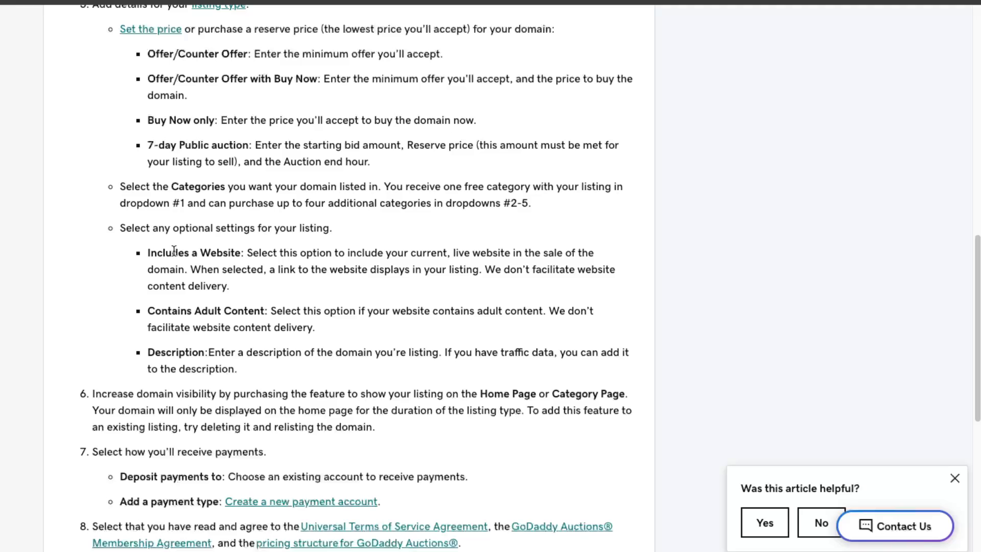
pyautogui.scroll(-3)
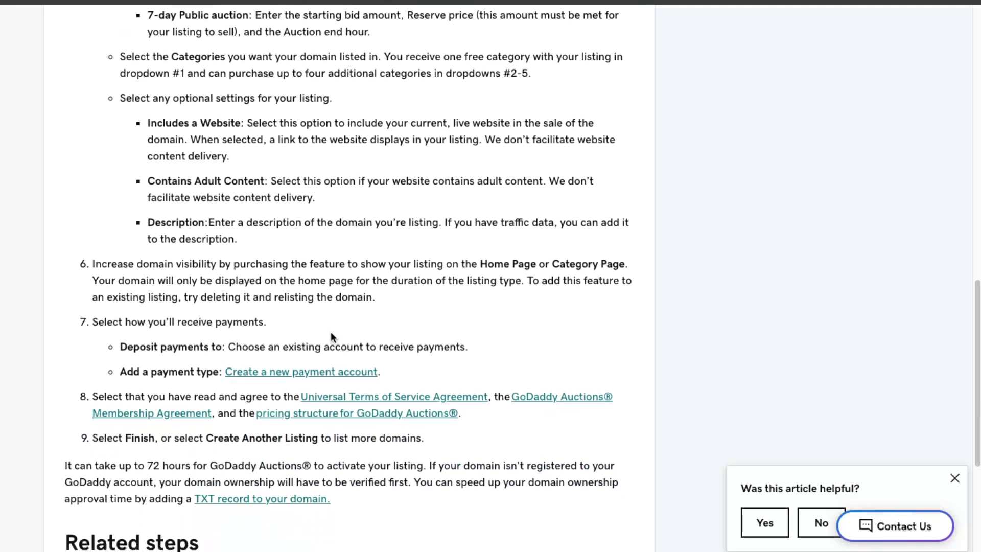